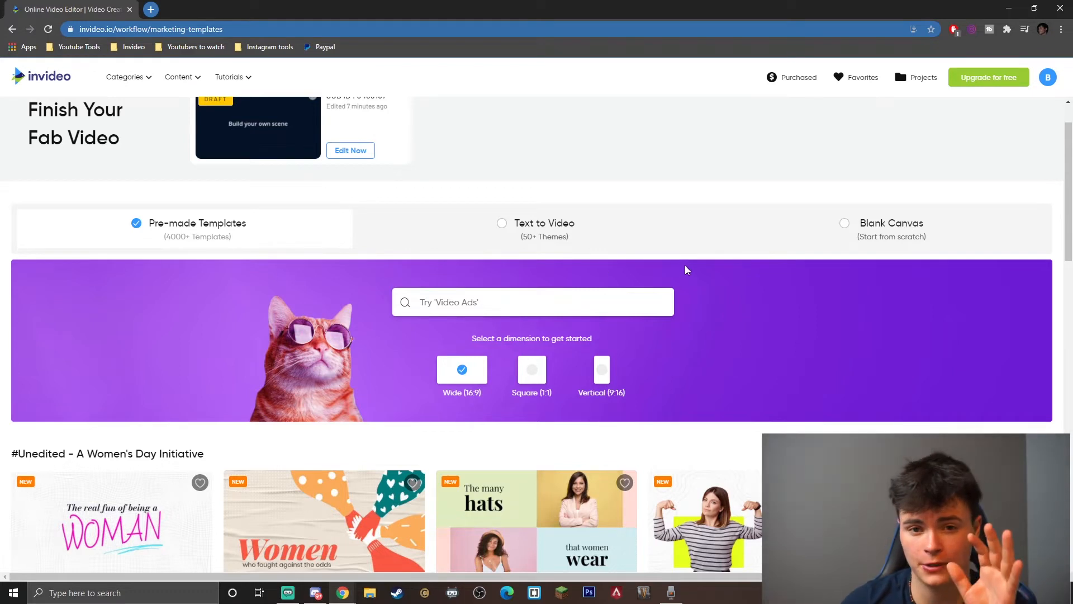
mouse_move(916, 226)
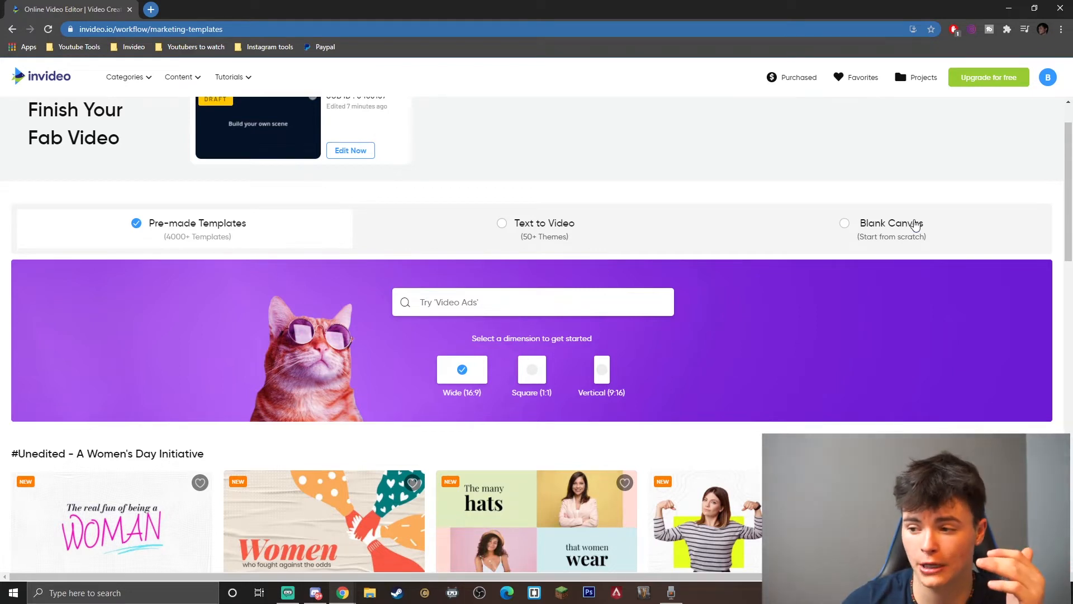
Step: Create a new blank-canvas video project in the Wide 16:9 dimension
left_click(843, 223)
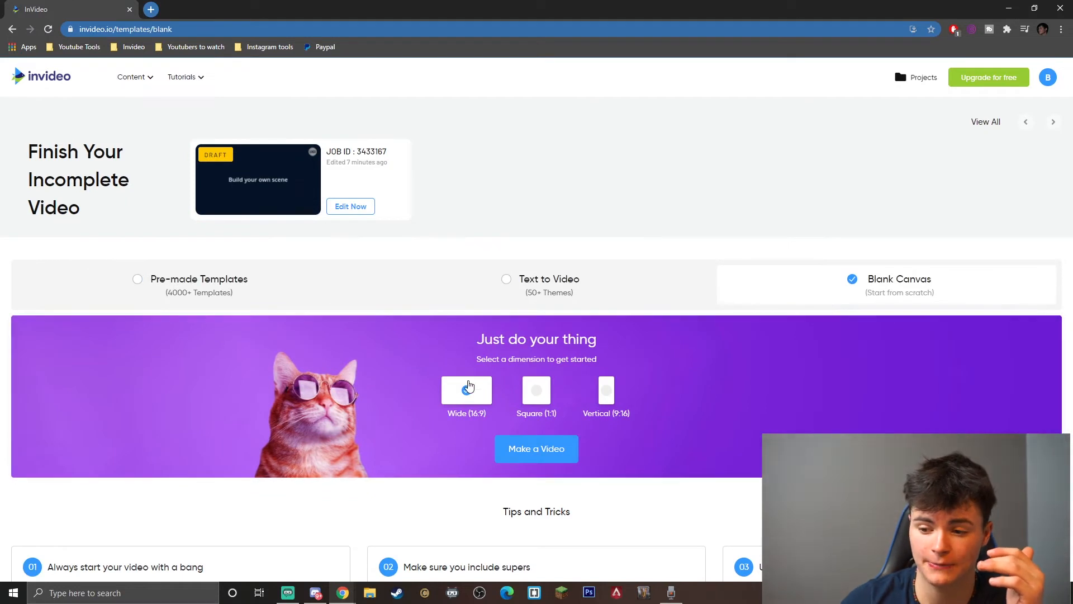
left_click(466, 390)
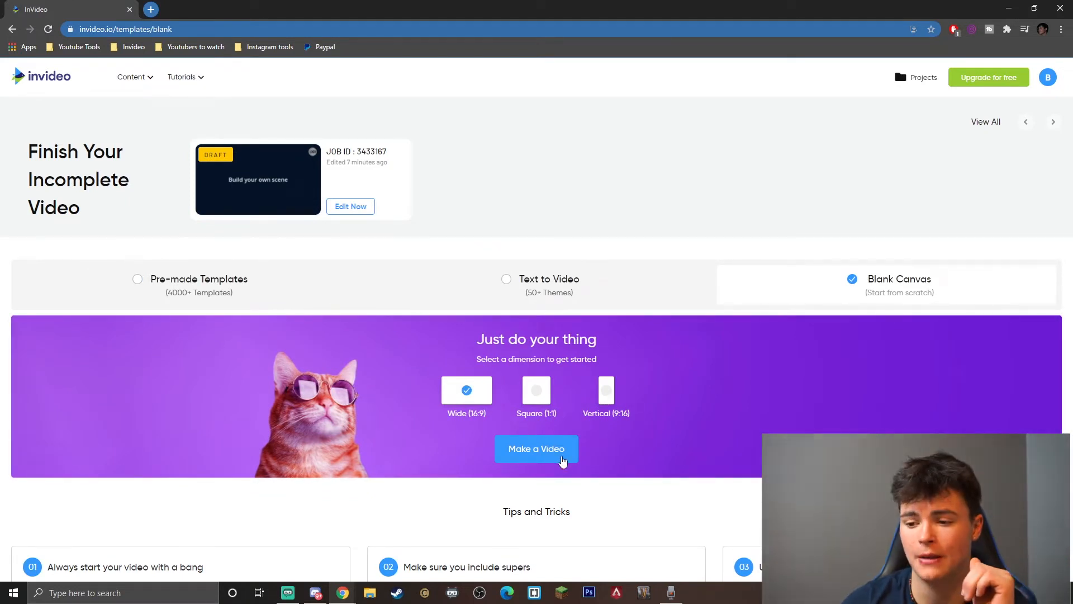
left_click(536, 448)
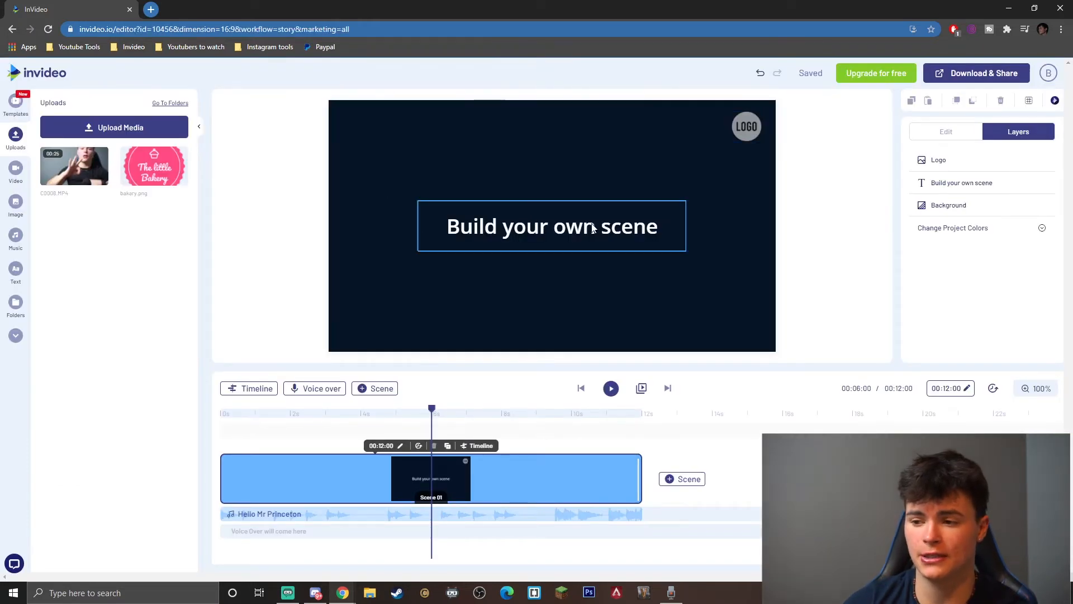
Step: Select the 'Build your own scene' placeholder text on the canvas
left_click(551, 226)
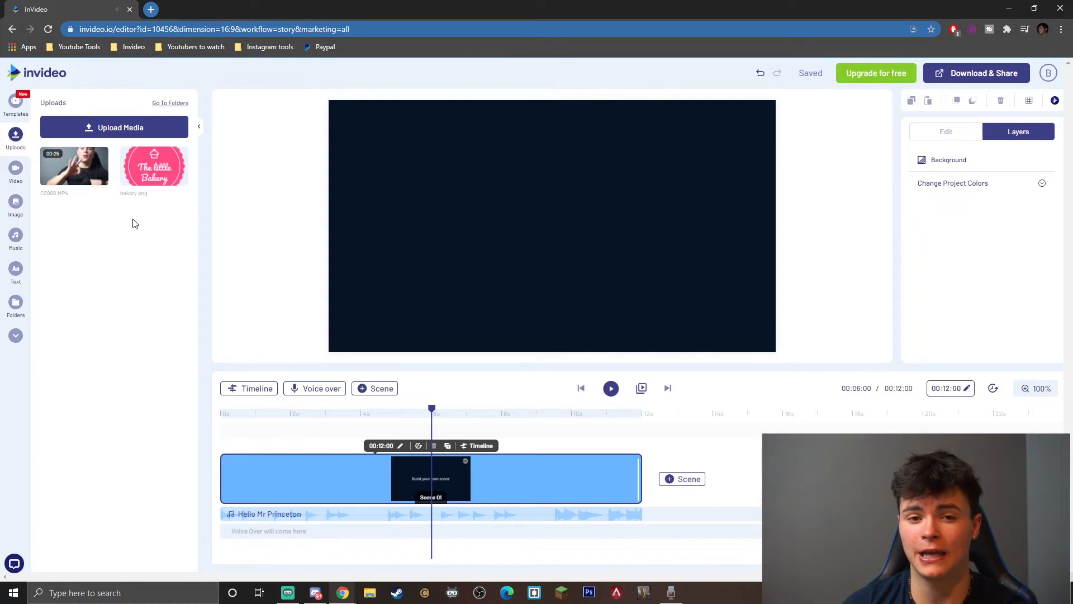
mouse_move(156, 231)
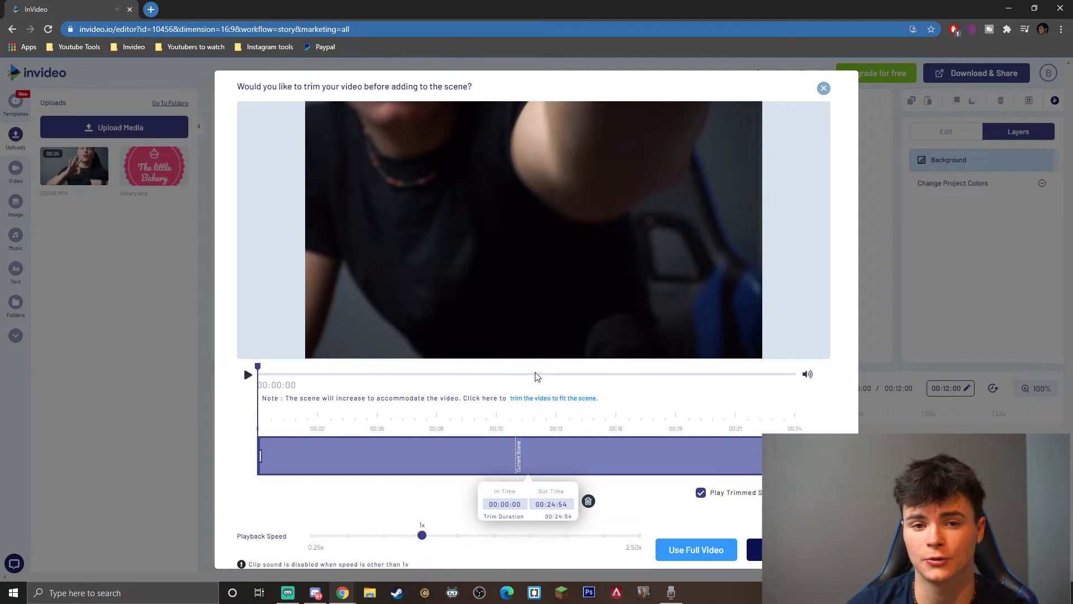
Step: Trim the uploaded clip to start at 00:04:42 and end at about 00:08:08
left_click_drag(258, 454, 346, 455)
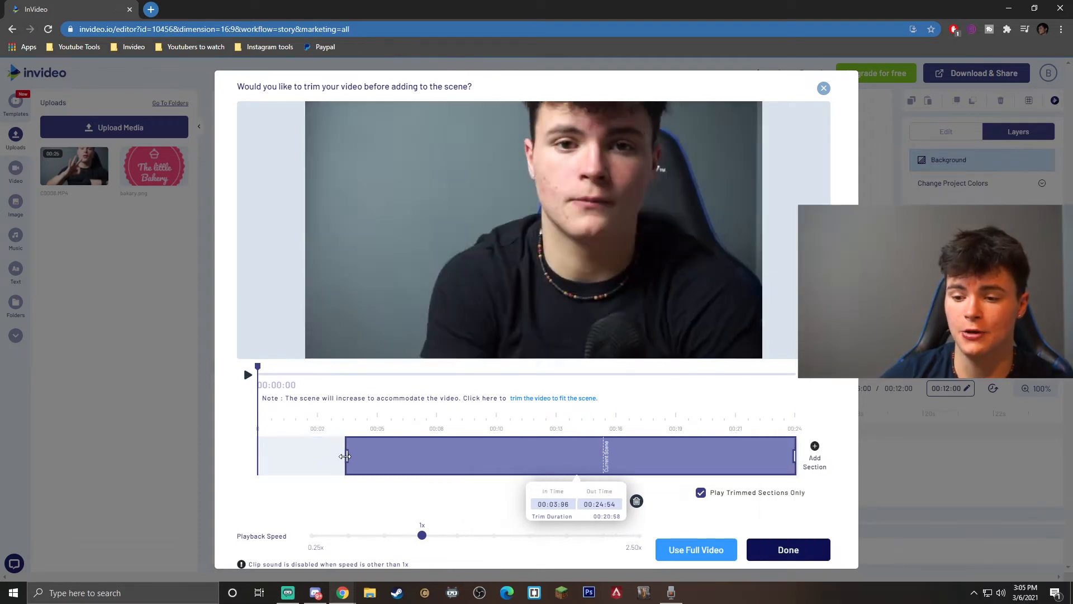
left_click_drag(345, 456, 343, 454)
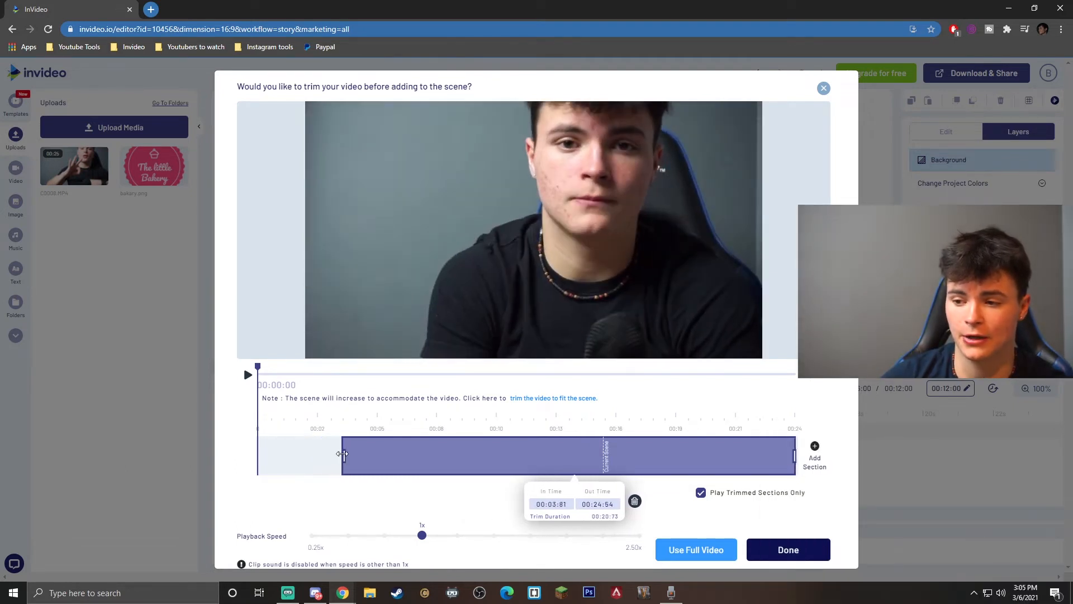
left_click_drag(342, 455, 356, 454)
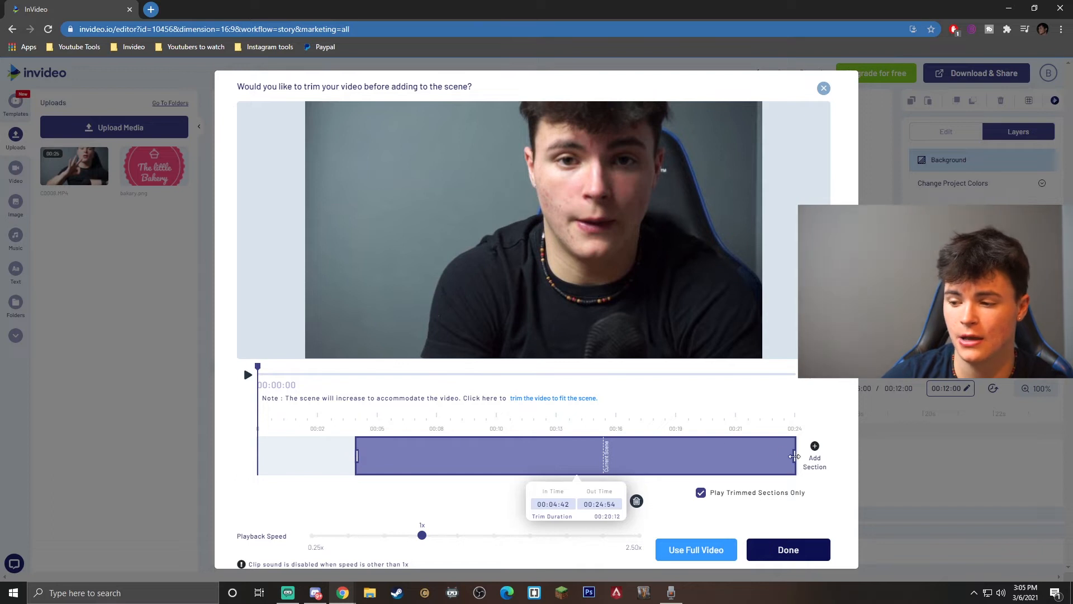
left_click_drag(792, 456, 626, 458)
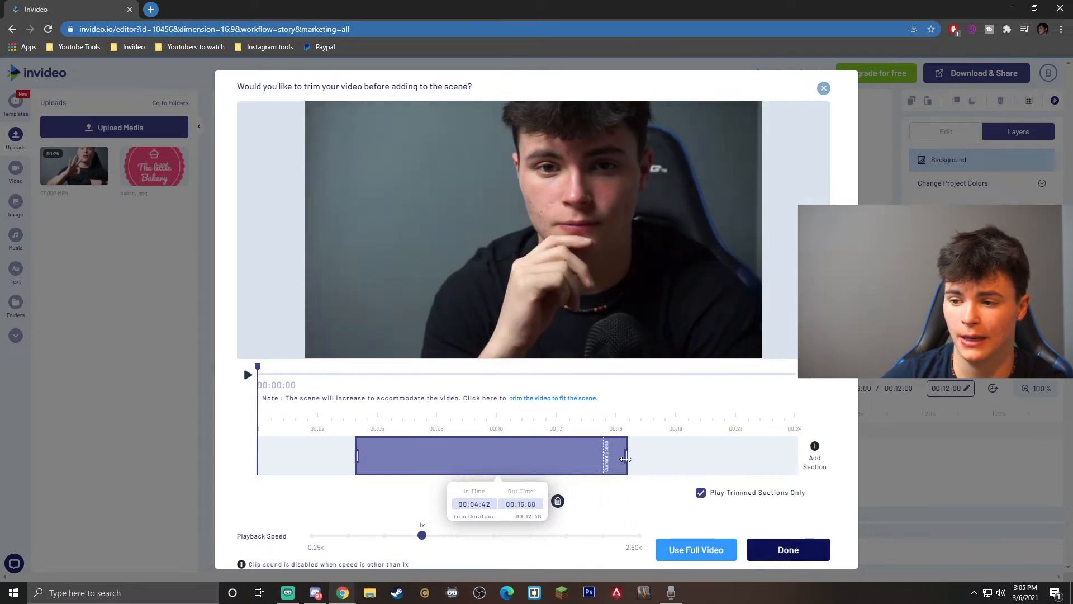
left_click_drag(624, 458, 590, 459)
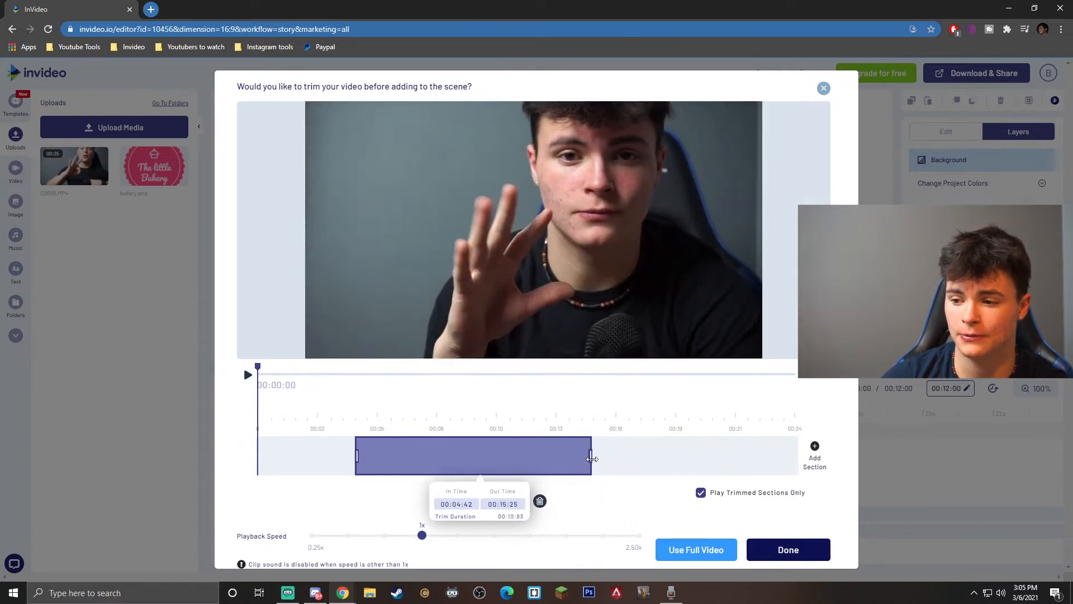
left_click_drag(590, 458, 571, 458)
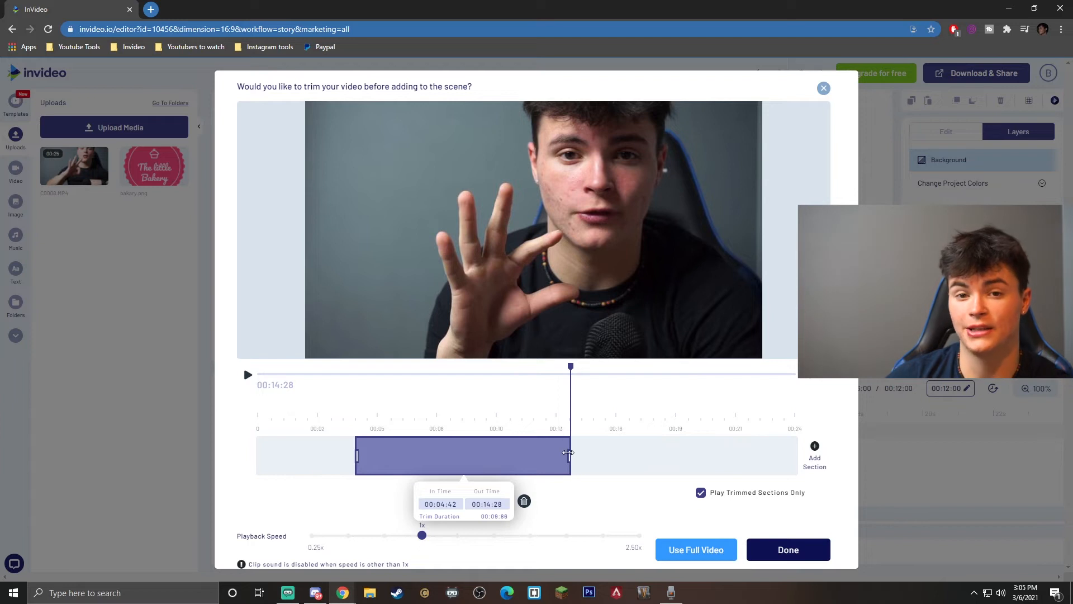
left_click_drag(570, 452, 462, 451)
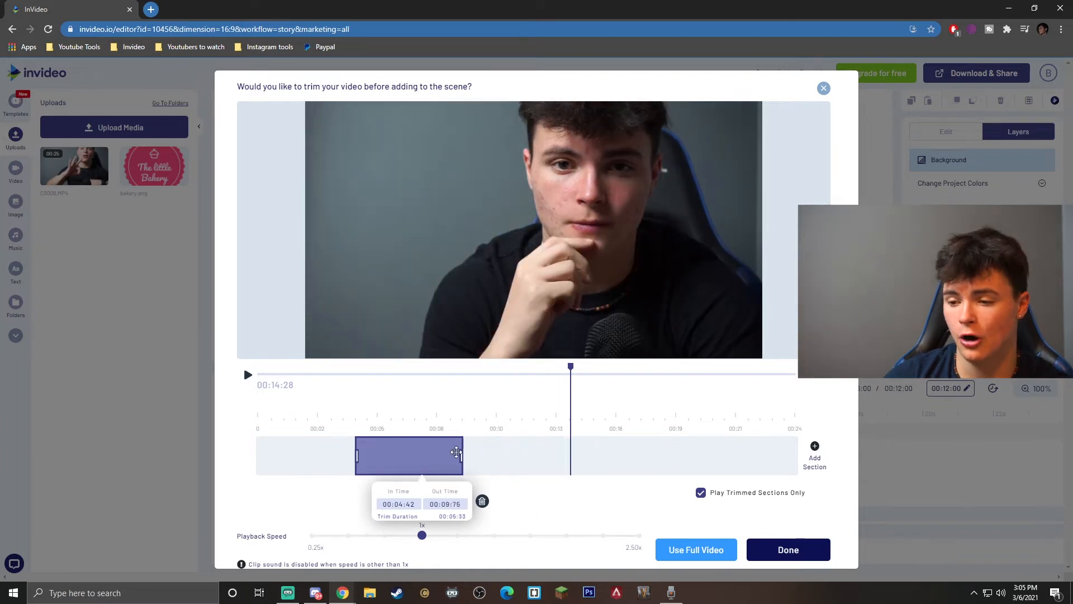
left_click_drag(462, 455, 393, 455)
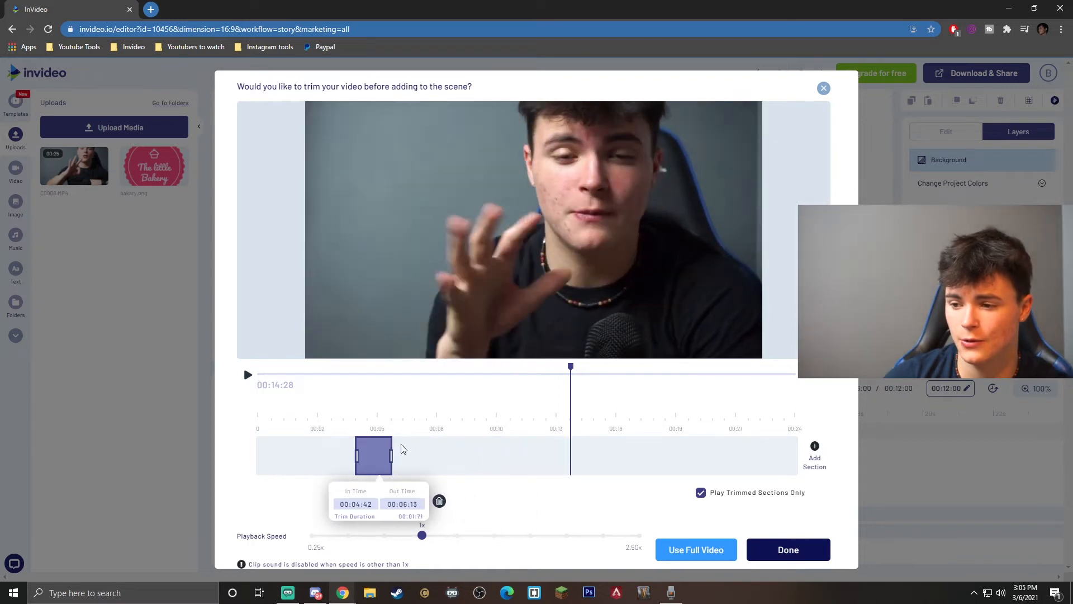
left_click_drag(392, 455, 435, 455)
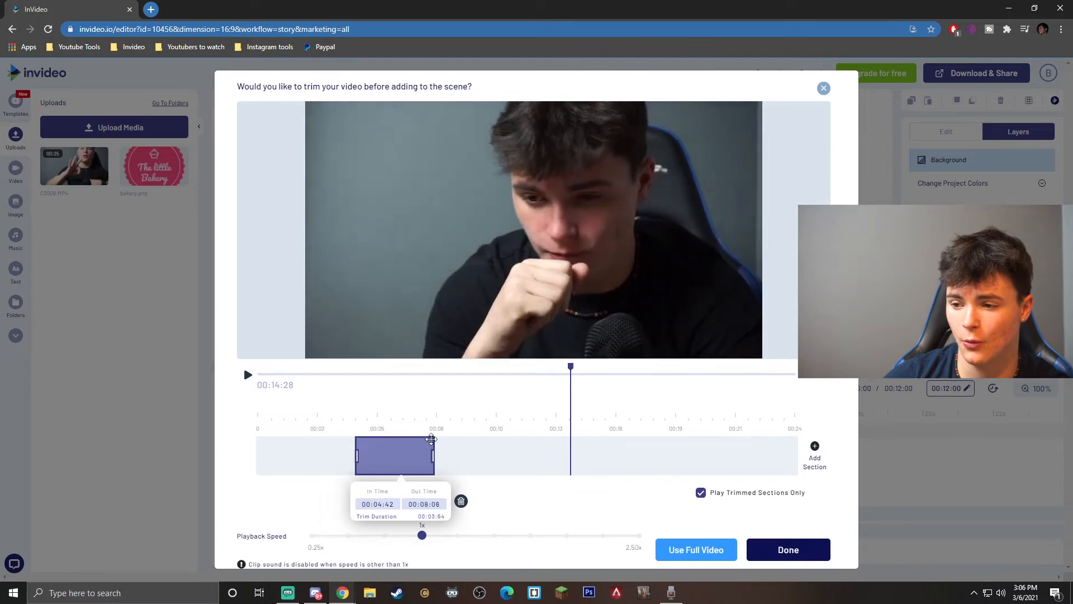
Step: End the first section at 00:07:48, add a second section 00:10:43–00:14:16, and confirm
left_click_drag(435, 455, 421, 455)
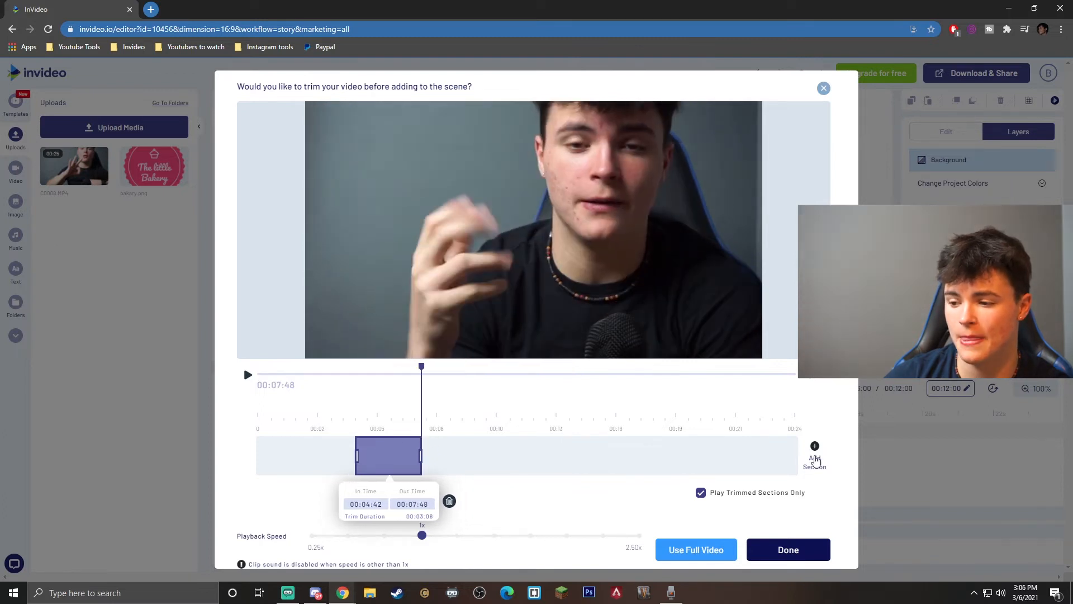
left_click_drag(421, 455, 794, 455)
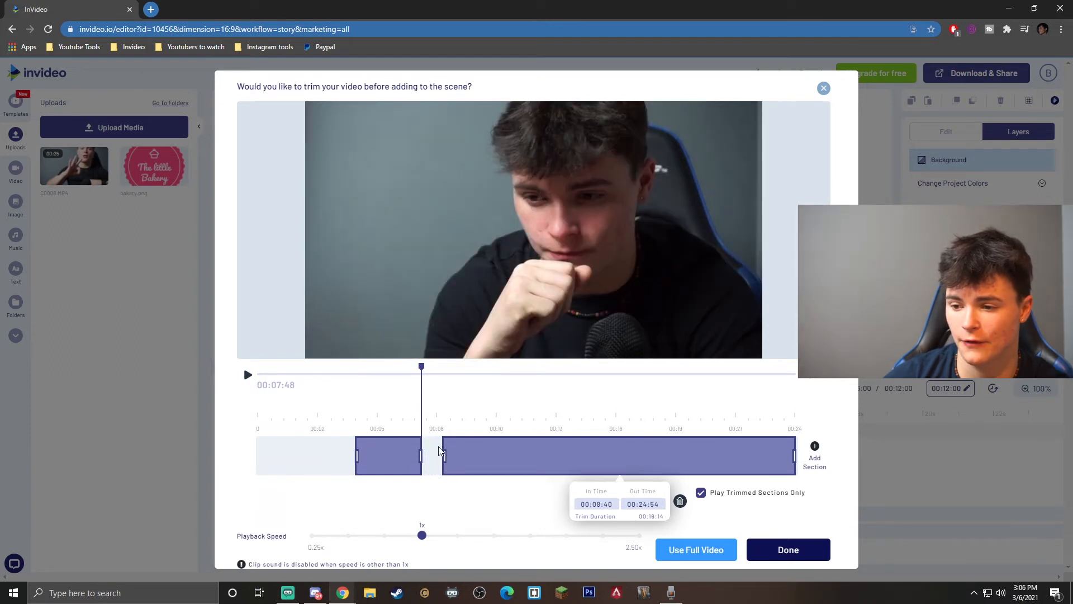
left_click_drag(421, 455, 466, 455)
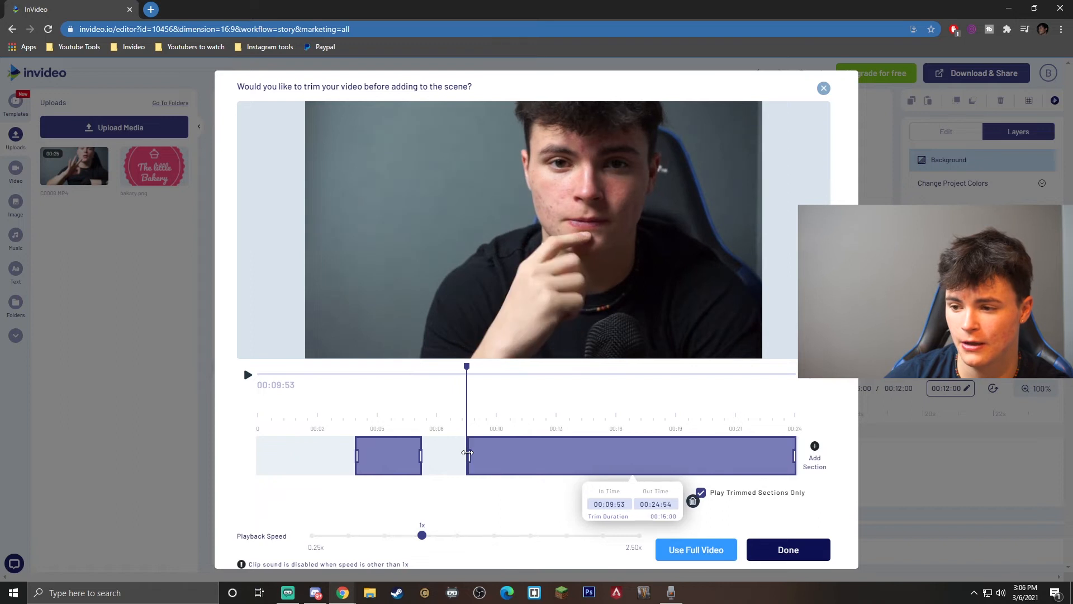
left_click_drag(467, 453, 492, 453)
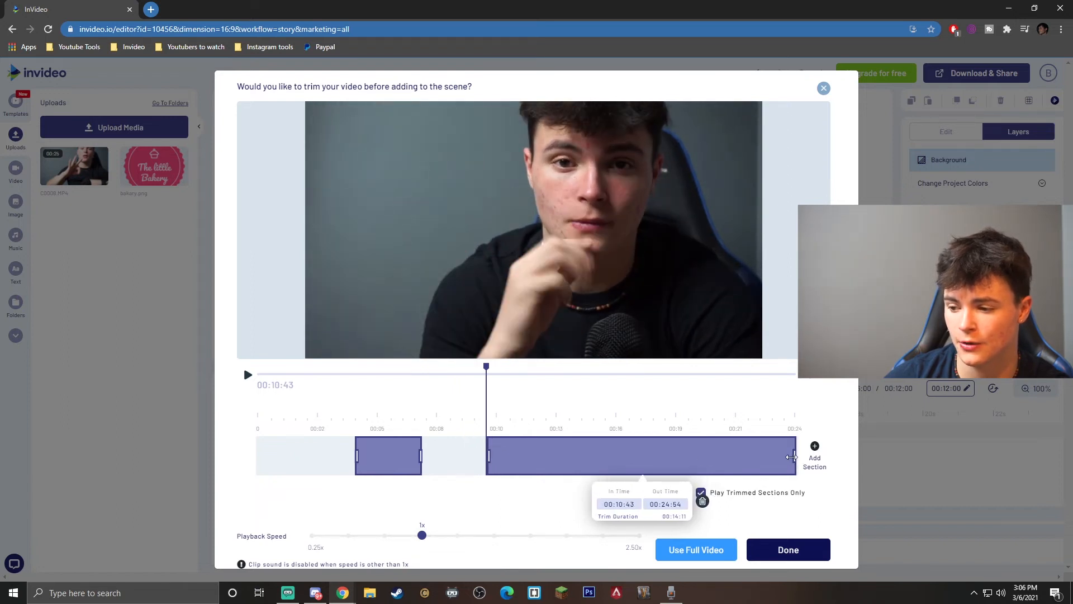
left_click_drag(793, 457, 561, 456)
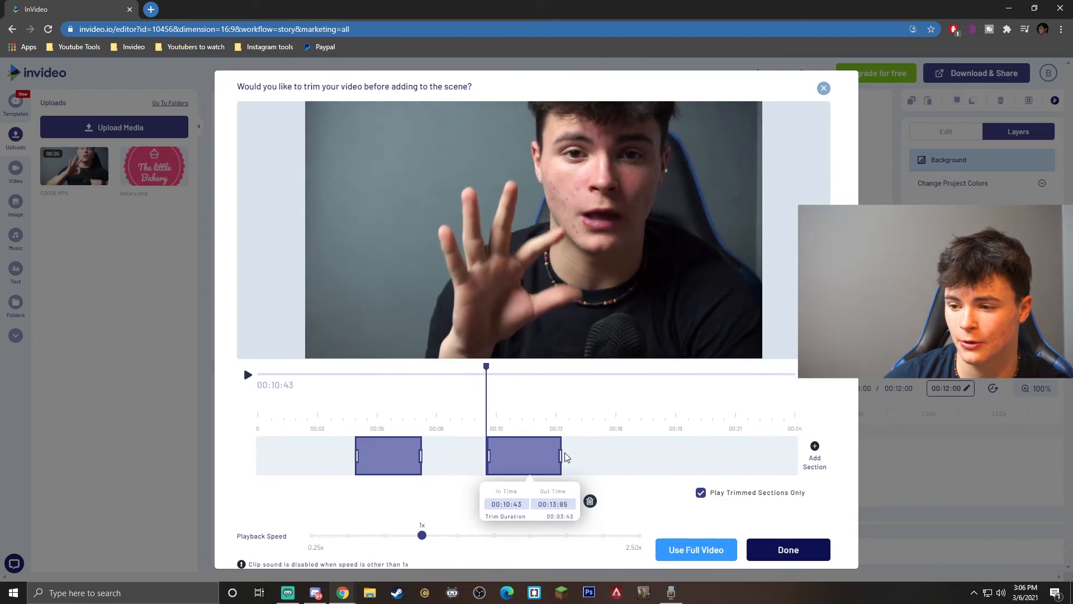
left_click_drag(560, 455, 568, 455)
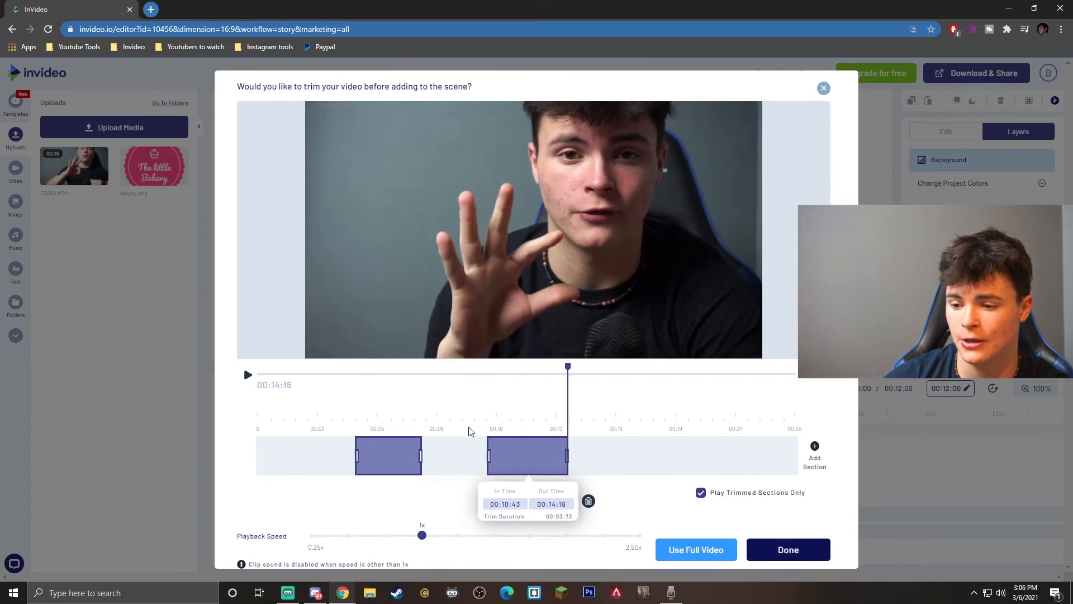
left_click(788, 549)
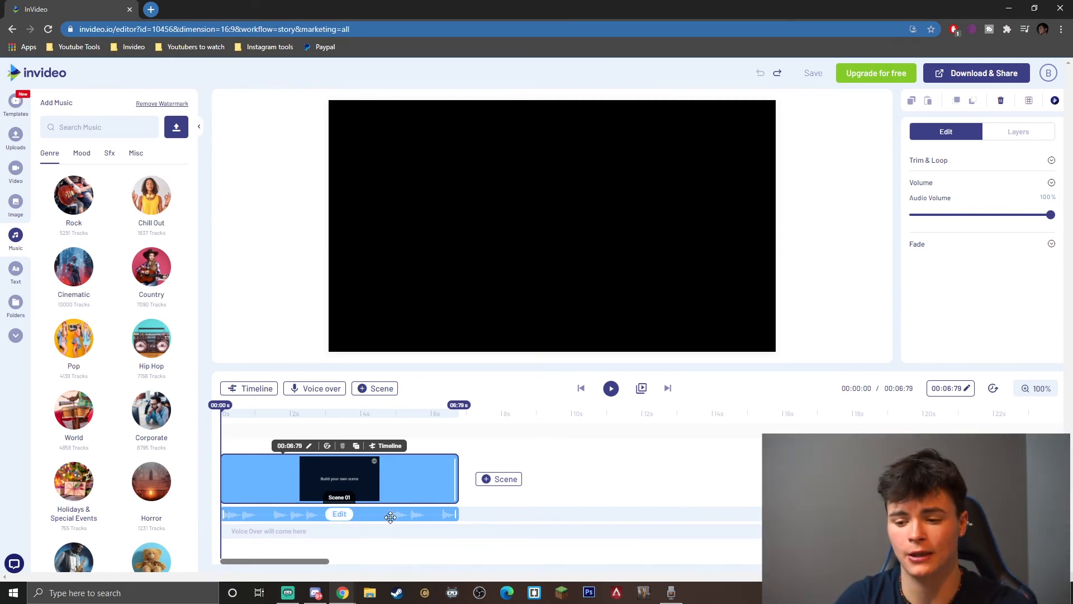
Step: Delete the default background music track from the timeline
left_click(1018, 131)
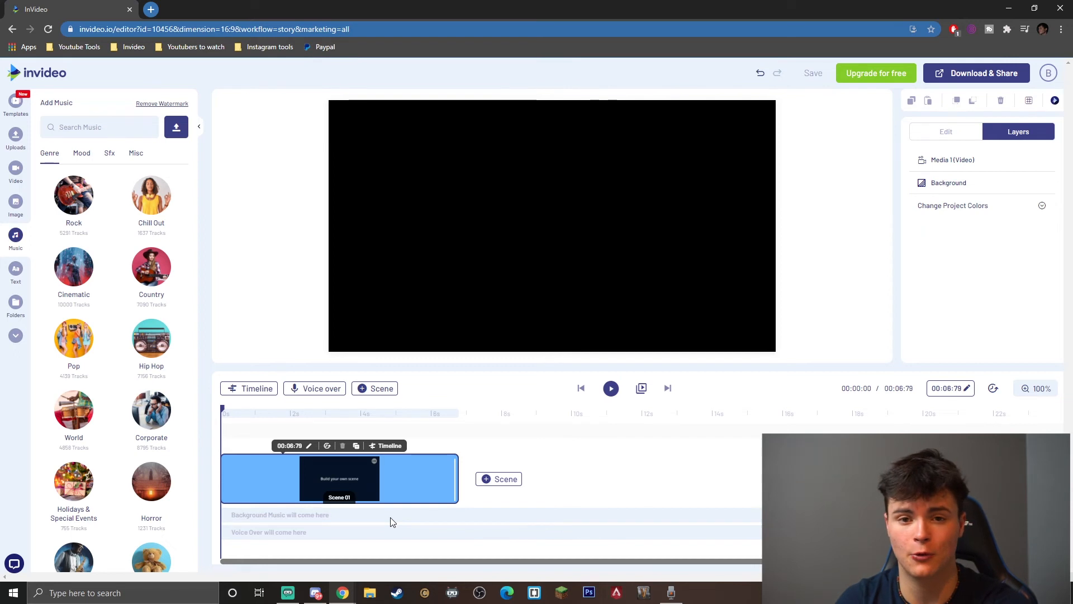